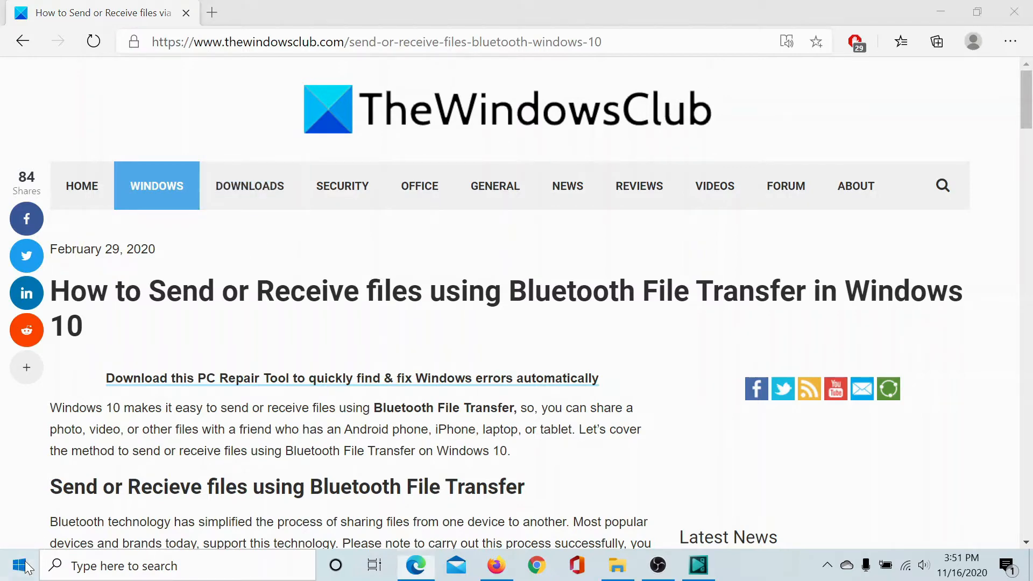
Reach the Devices section of Windows Settings from the Start menu
{"action": "left_click", "coordinate": [18, 565]}
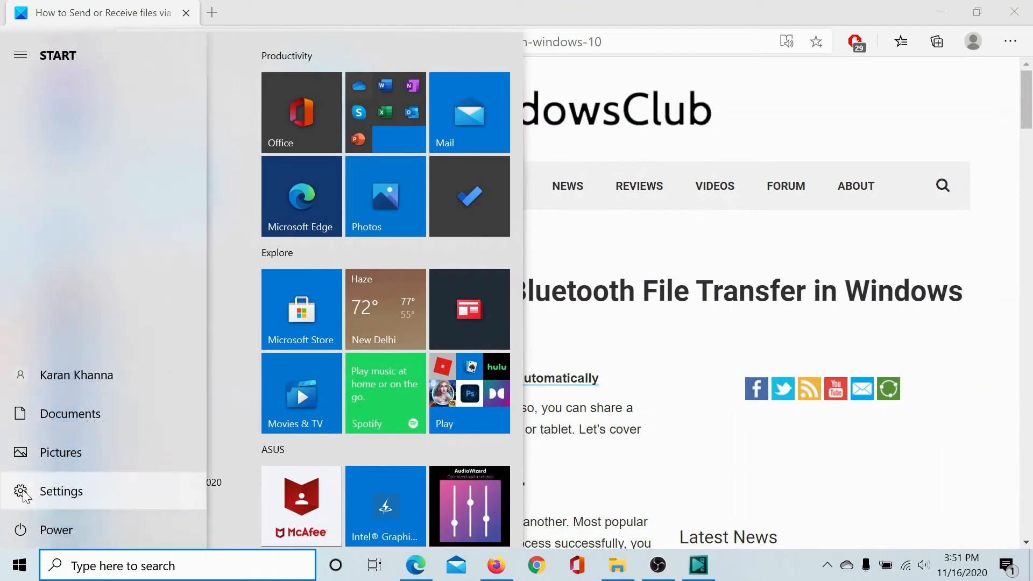
{"action": "left_click", "coordinate": [60, 492]}
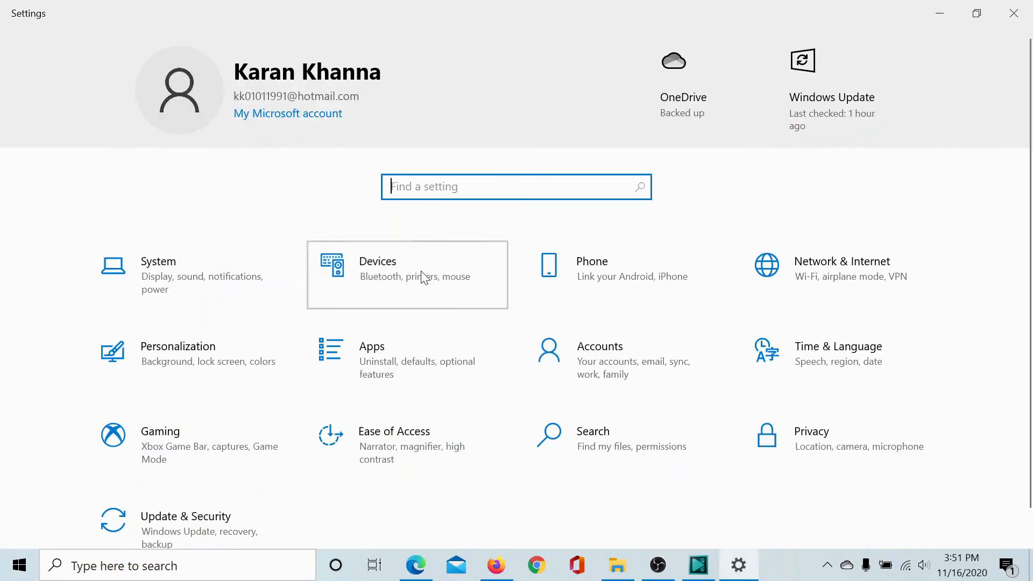
{"action": "left_click", "coordinate": [407, 274]}
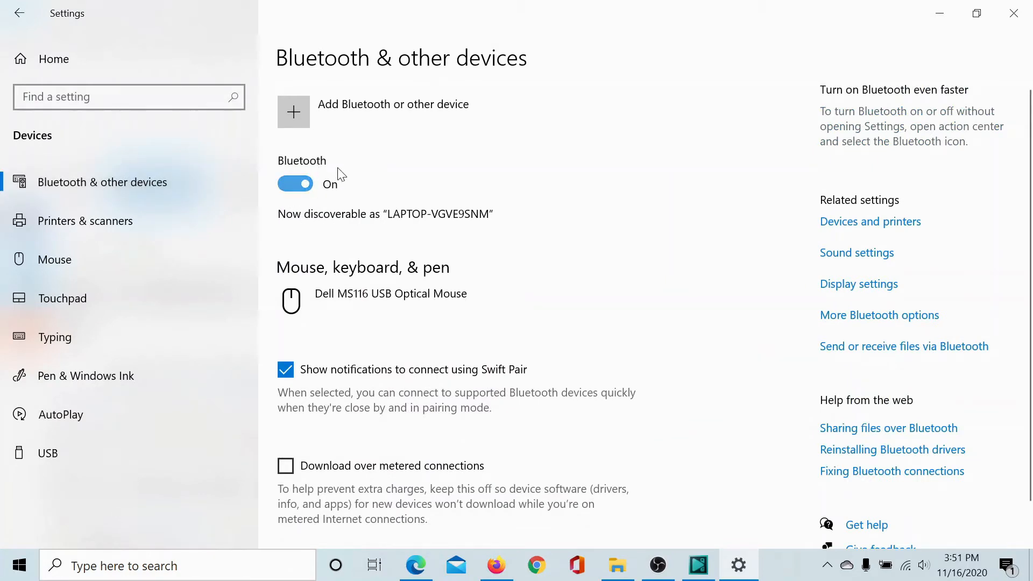
Add the Redmi phone as a Bluetooth device, confirm the matching PIN, and dismiss the success message
{"action": "left_click", "coordinate": [293, 112]}
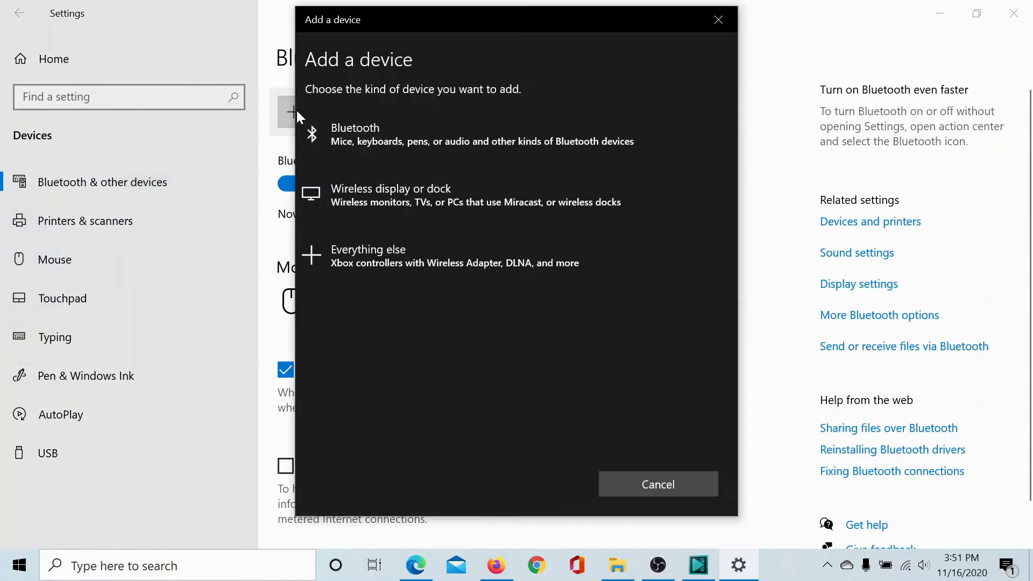
{"action": "mouse_move", "coordinate": [388, 135]}
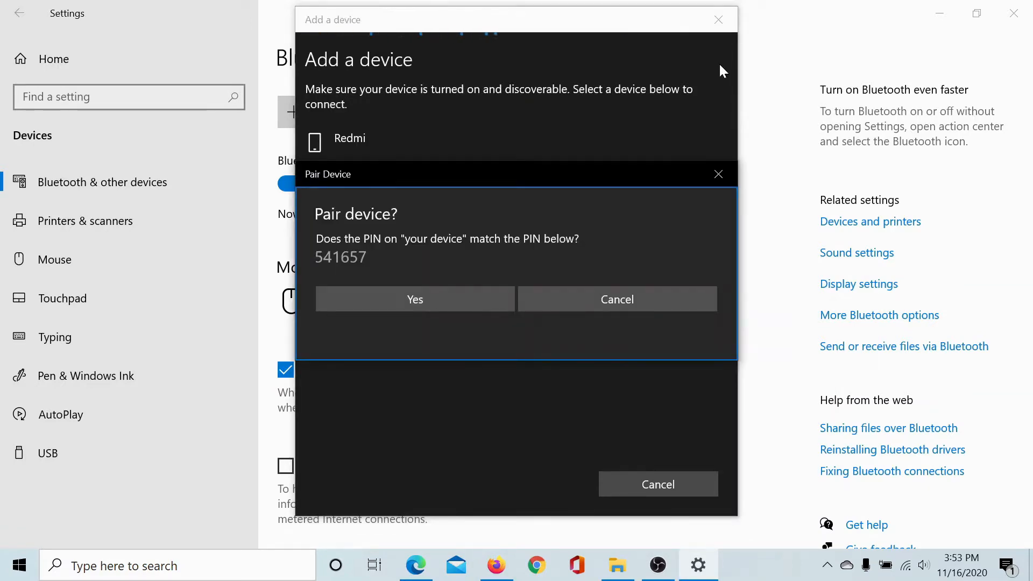
{"action": "mouse_move", "coordinate": [331, 247]}
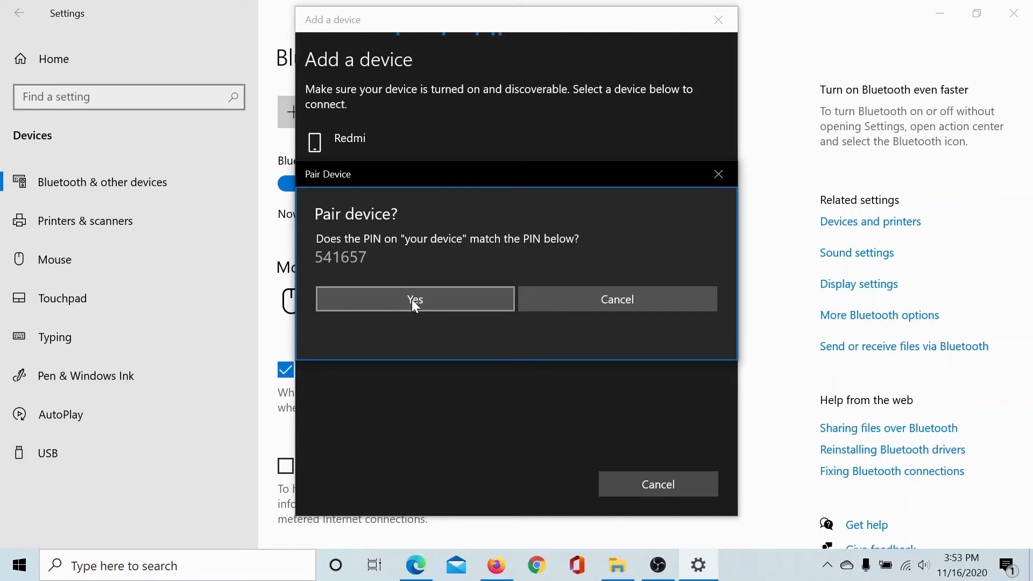
{"action": "left_click", "coordinate": [414, 299]}
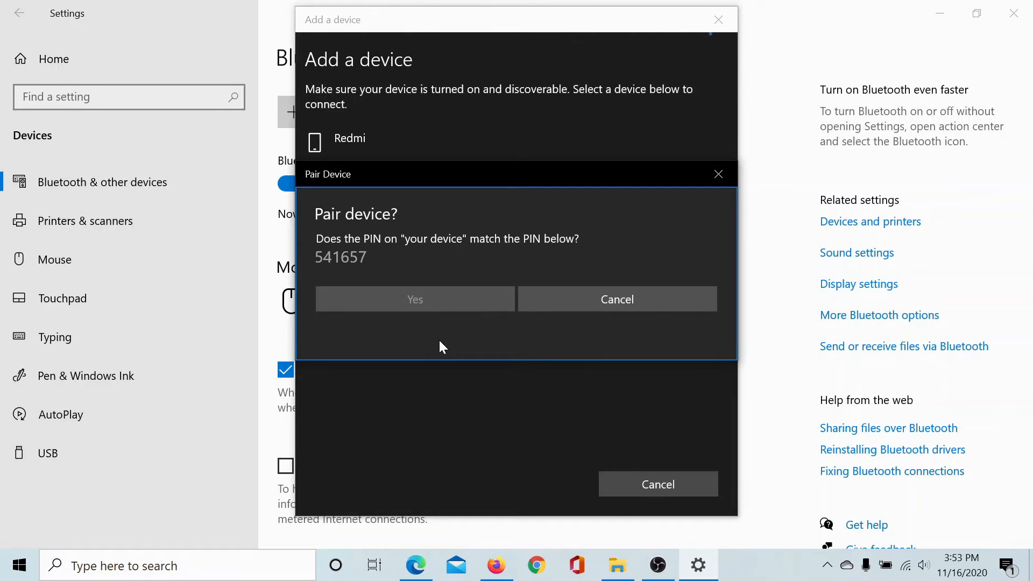
{"action": "left_click", "coordinate": [415, 298]}
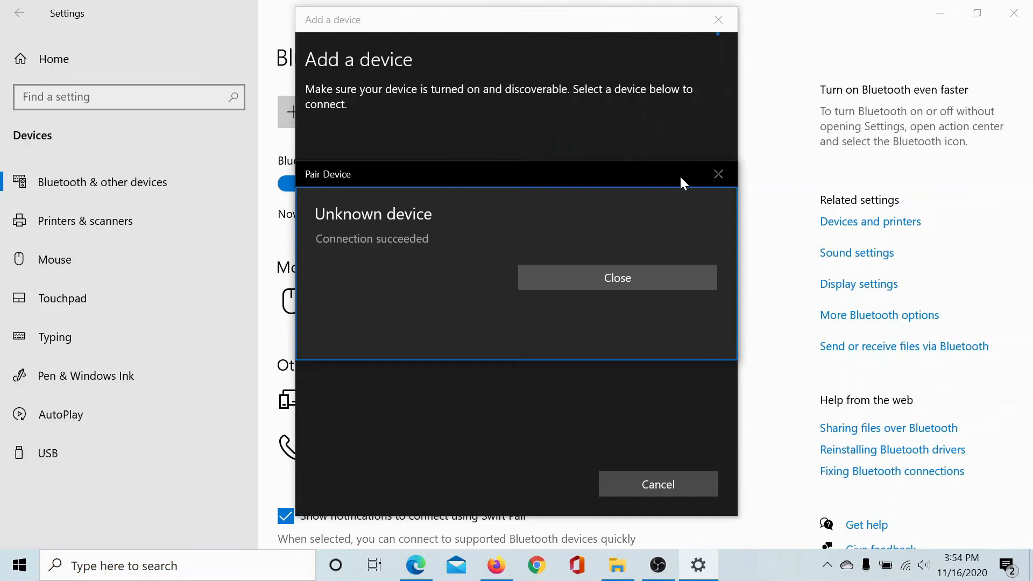
{"action": "left_click", "coordinate": [617, 277]}
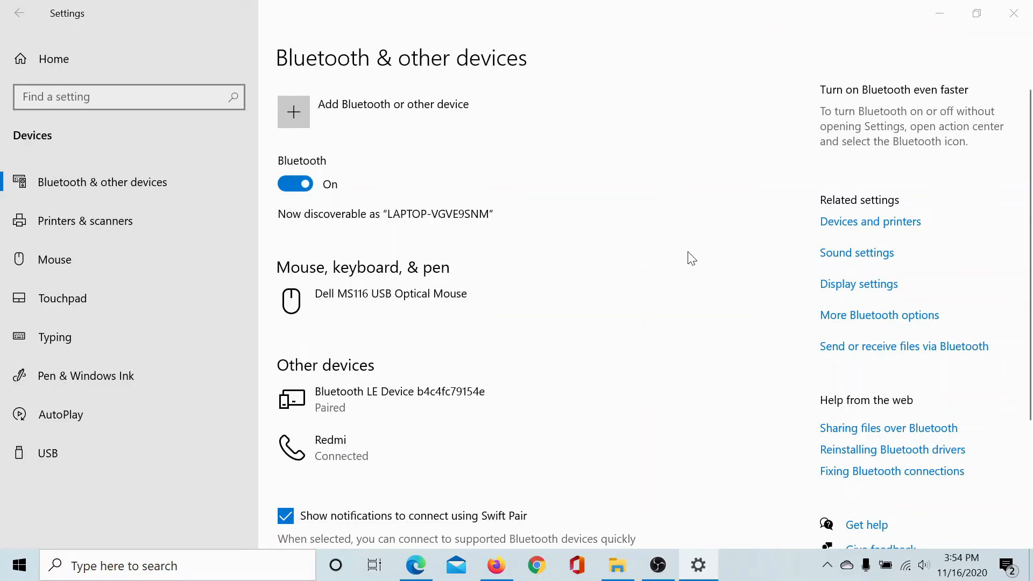
{"action": "left_click", "coordinate": [415, 565]}
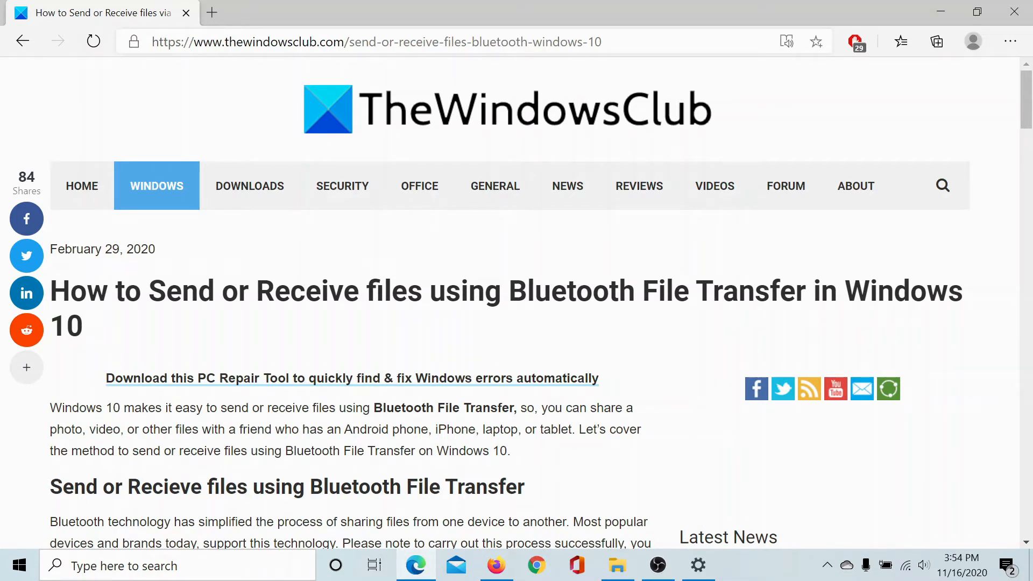
{"action": "mouse_move", "coordinate": [662, 493]}
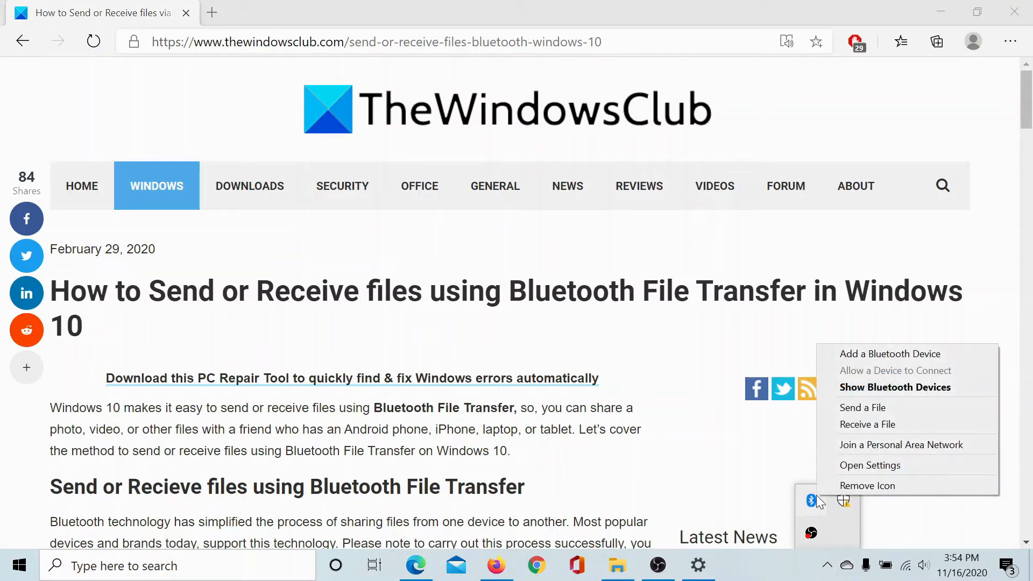
{"action": "mouse_move", "coordinate": [862, 407]}
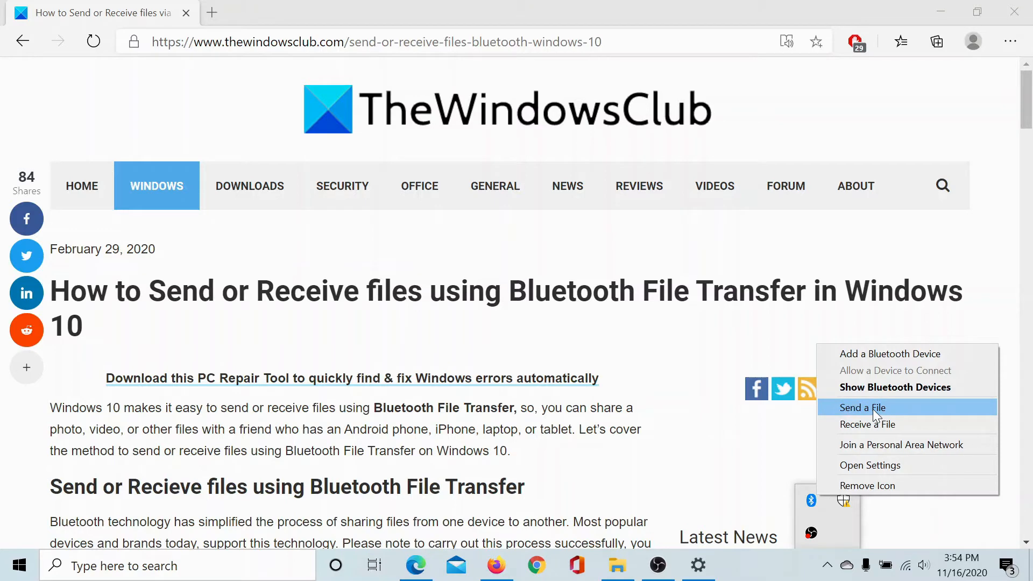
{"action": "mouse_move", "coordinate": [876, 428]}
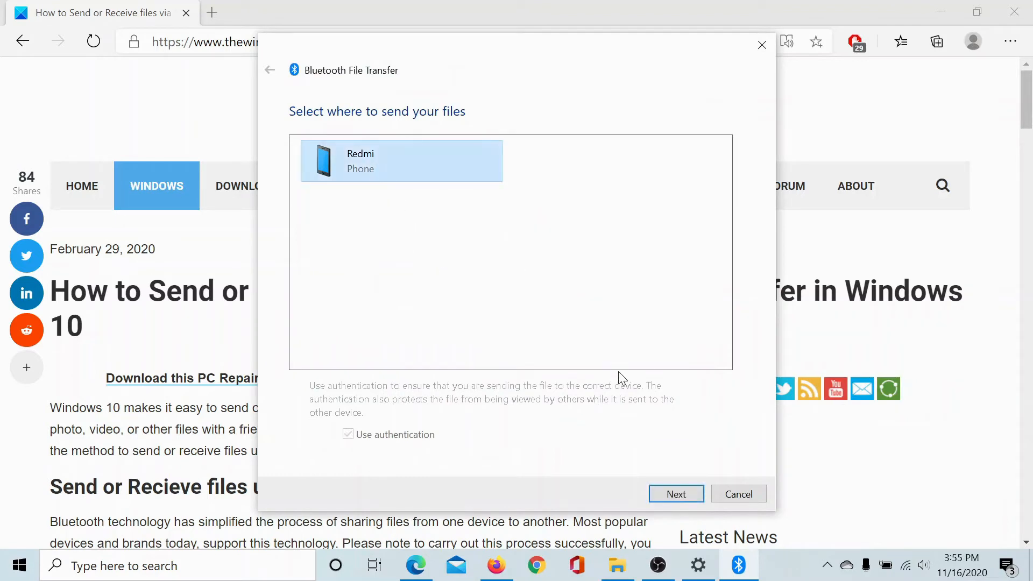
Continue the send wizard with Redmi as destination, then close it at the file-picking step
{"action": "left_click", "coordinate": [676, 494]}
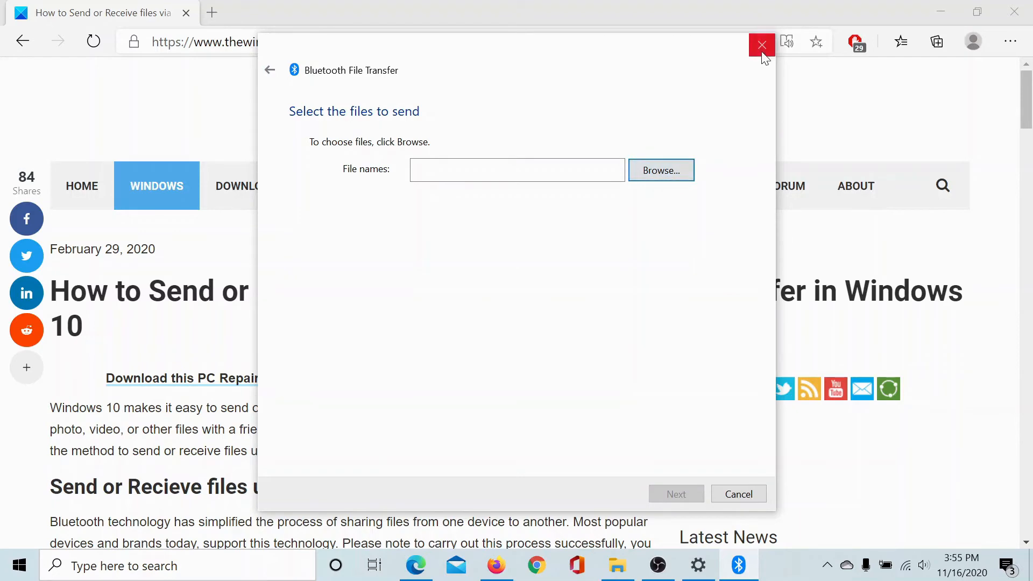
{"action": "left_click", "coordinate": [761, 45]}
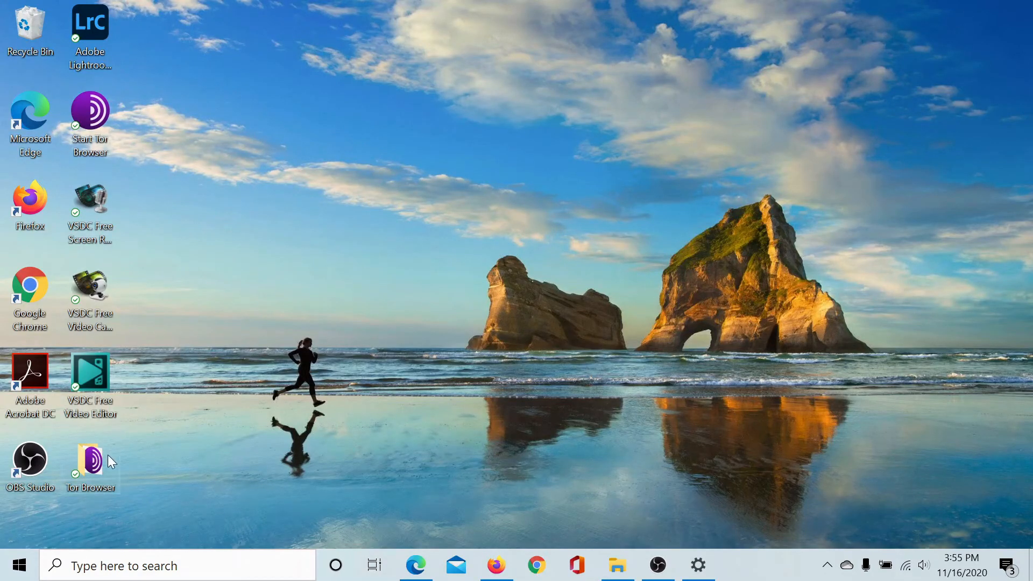
Send the VSDC Free Screen Recorder shortcut to a Bluetooth device from its context menu, then close the wizard
{"action": "left_click", "coordinate": [91, 204]}
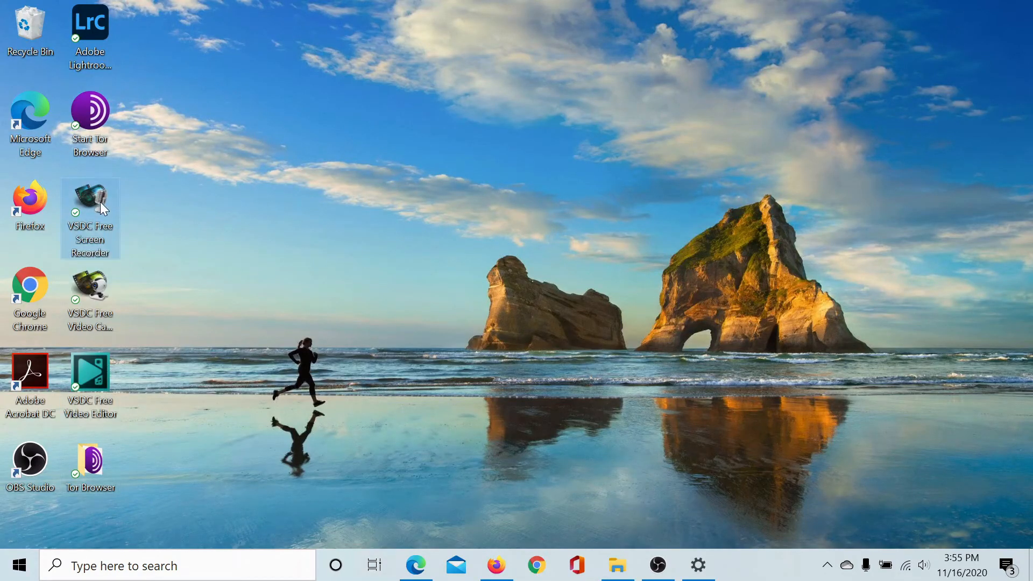
{"action": "right_click", "coordinate": [89, 207]}
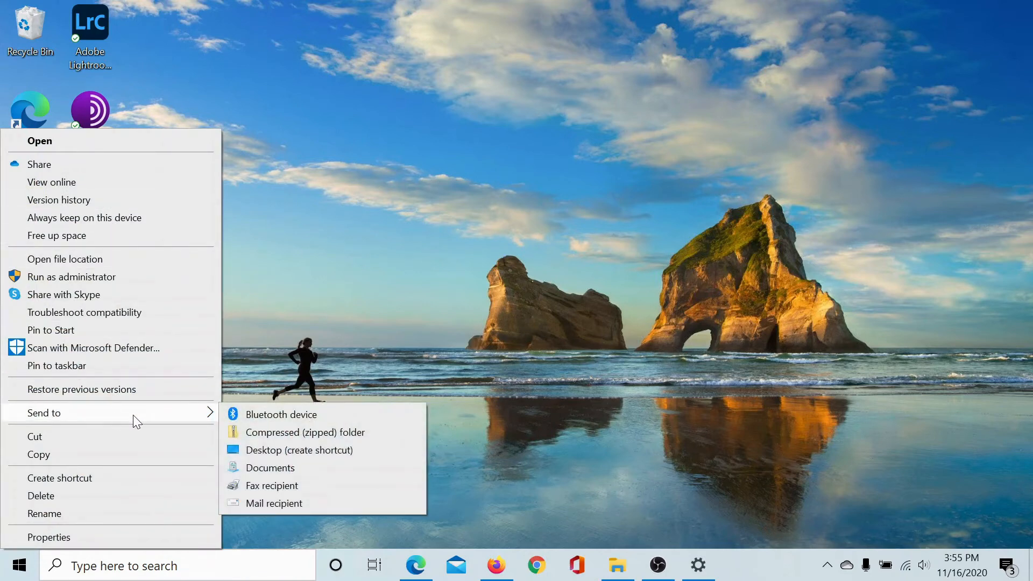
{"action": "left_click", "coordinate": [281, 413]}
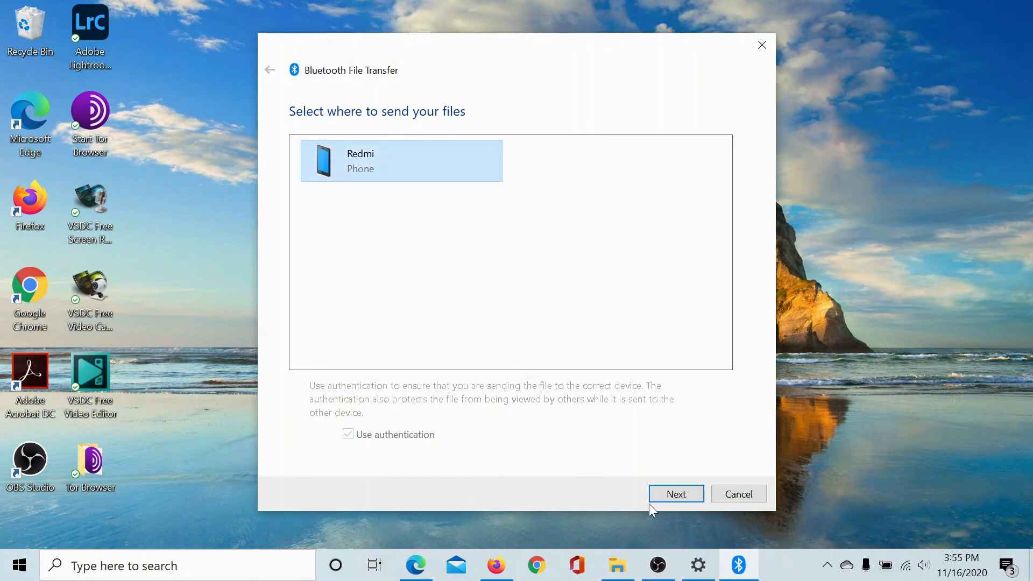
{"action": "mouse_move", "coordinate": [762, 45]}
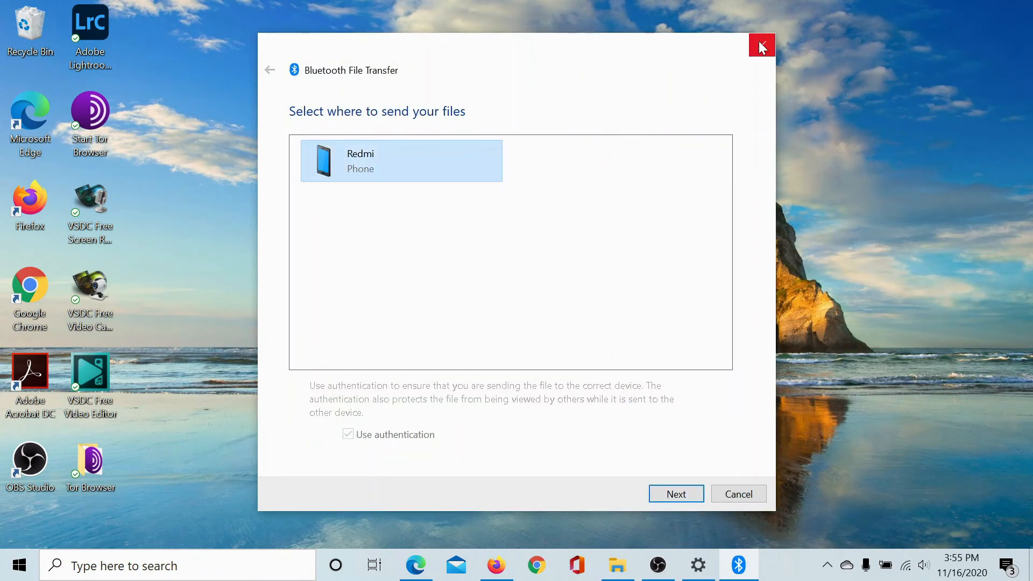
{"action": "left_click", "coordinate": [760, 46]}
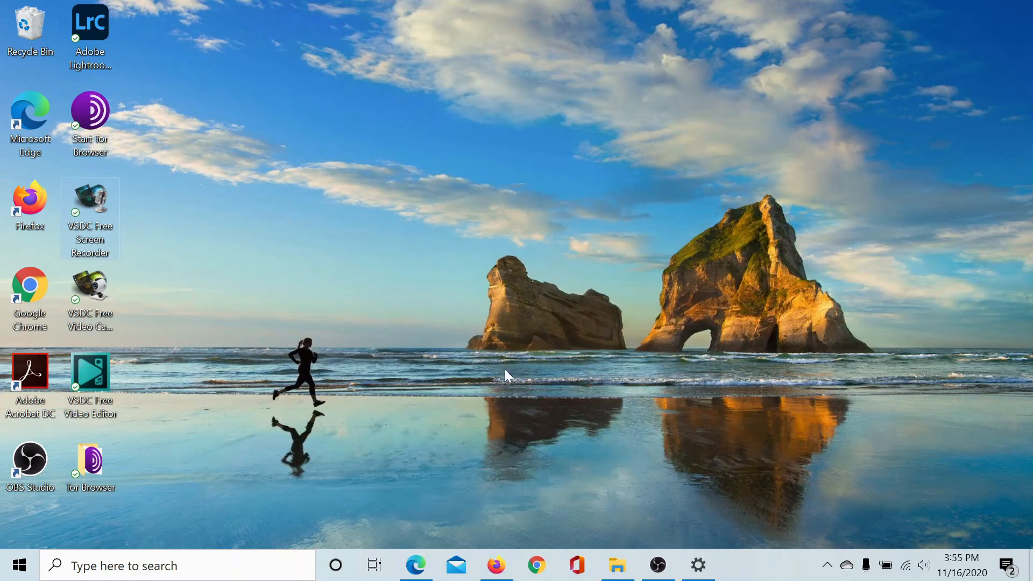
{"action": "left_click", "coordinate": [416, 564]}
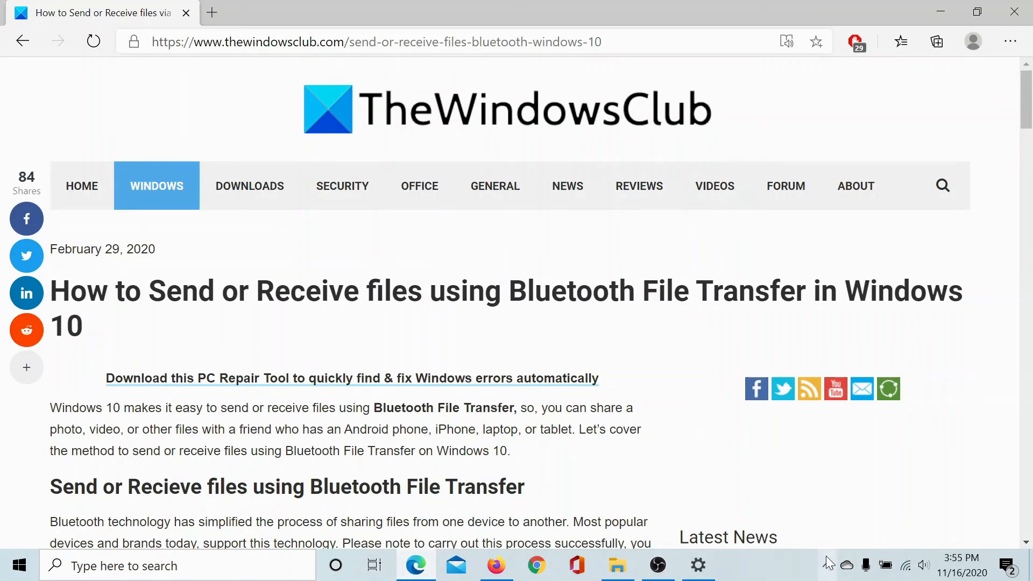
{"action": "mouse_move", "coordinate": [441, 507]}
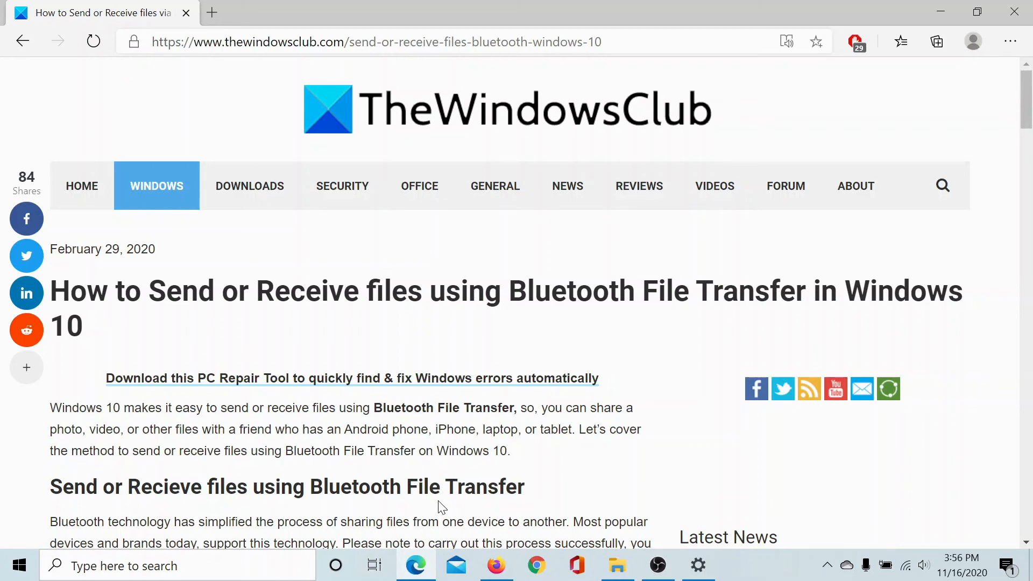
Scroll the Bluetooth File Transfer article down to the author bio and comments
{"action": "scroll", "scroll_direction": "down", "scroll_amount": 3}
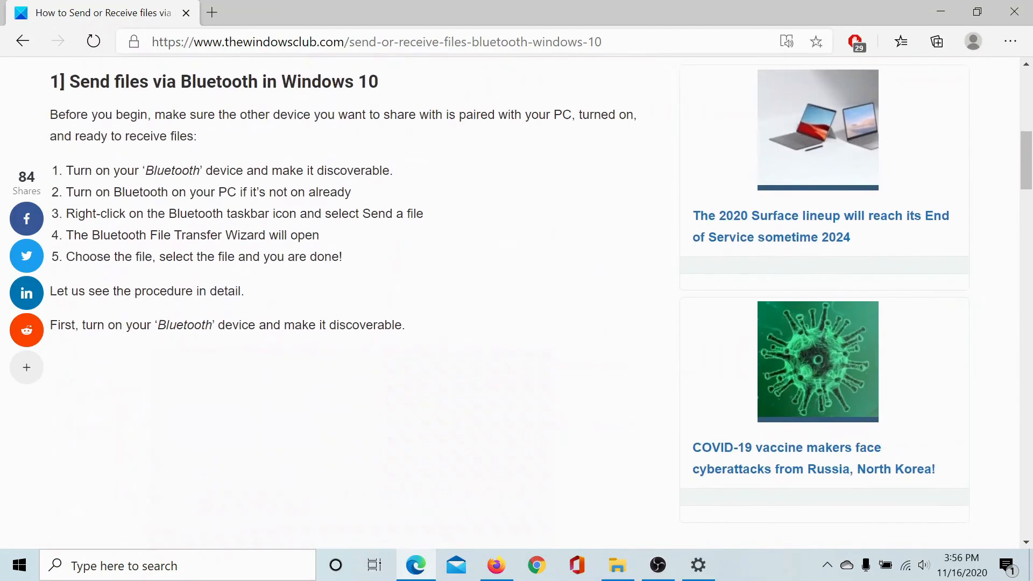
{"action": "scroll", "scroll_direction": "down", "scroll_amount": 3}
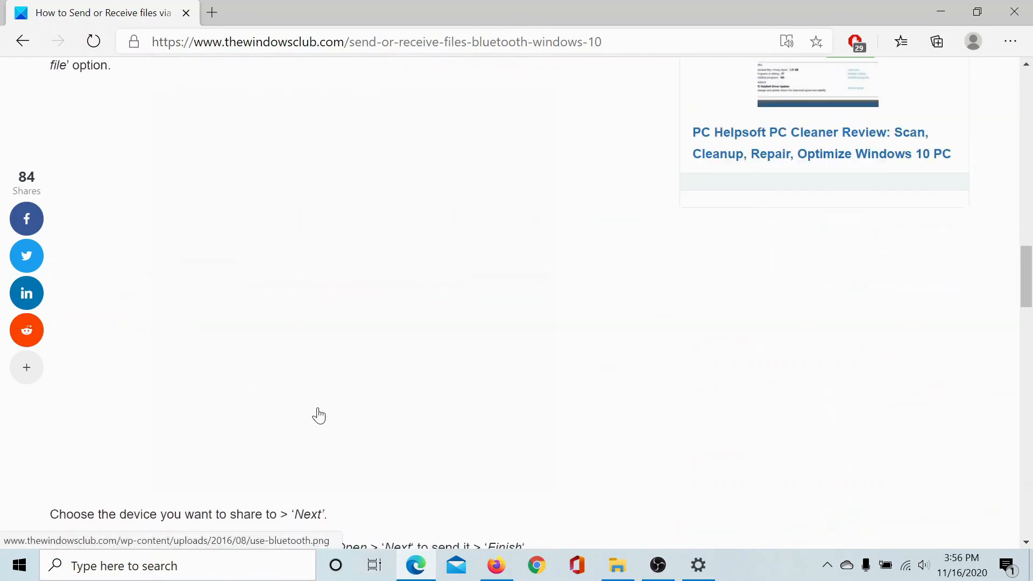
{"action": "scroll", "scroll_direction": "down", "scroll_amount": 3}
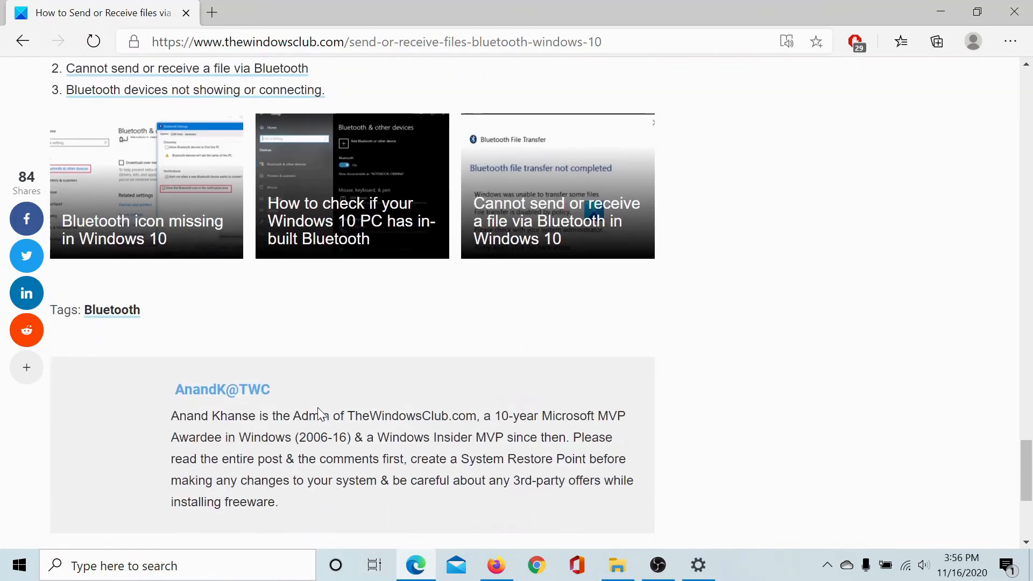
{"action": "scroll", "scroll_direction": "down", "scroll_amount": 3}
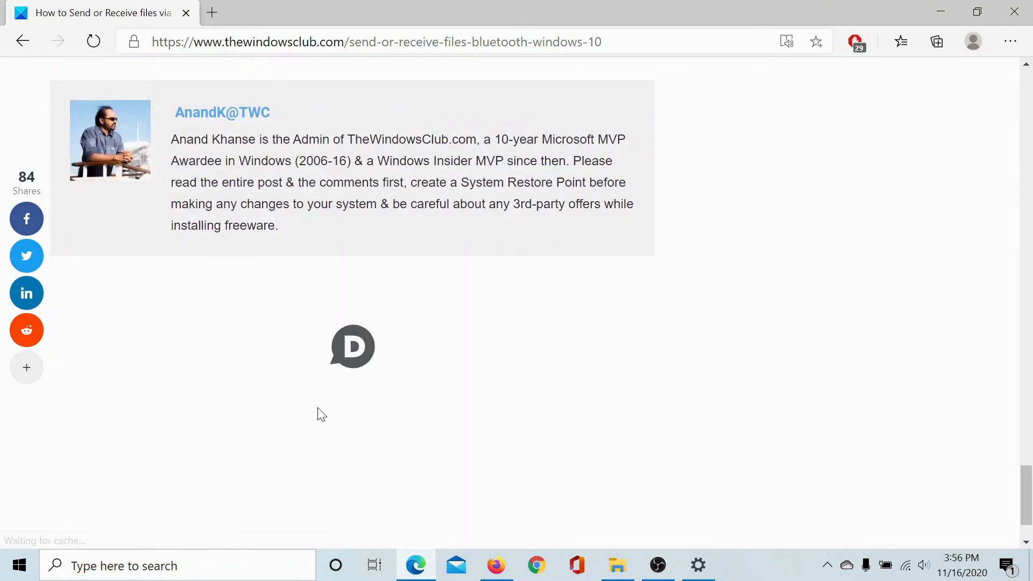